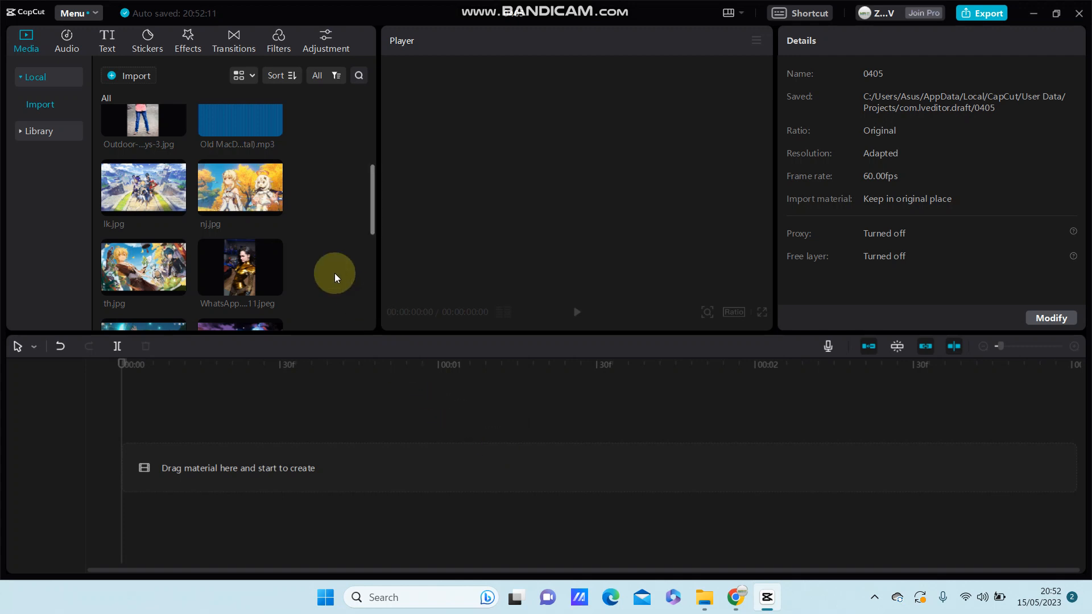
Import 'WhatsApp Video 2022-12-08 at 22.34.44' from the Downloads folder
click(136, 75)
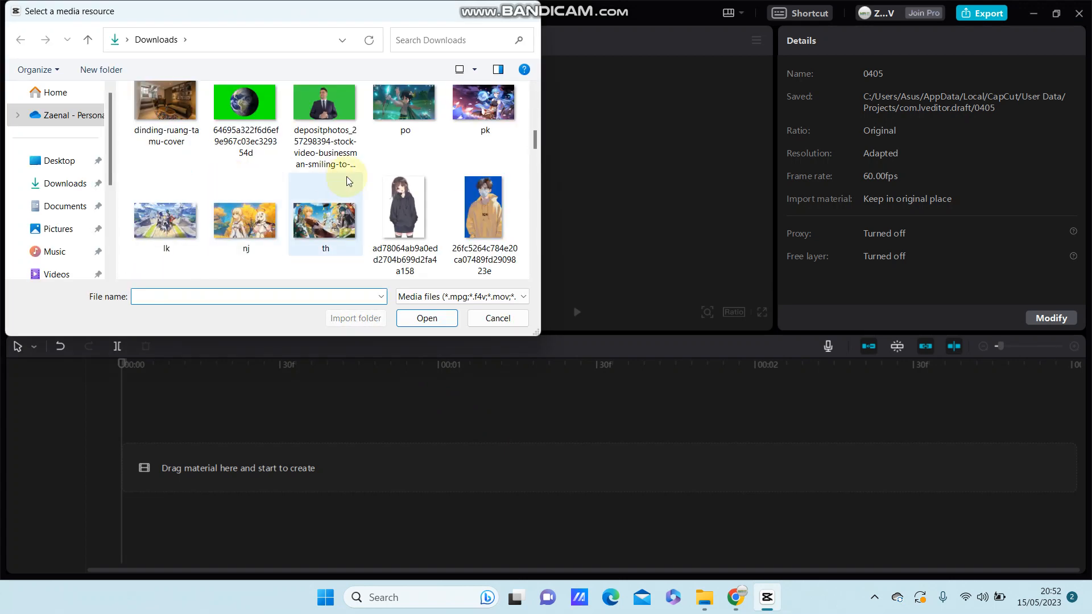
scroll(down, 3)
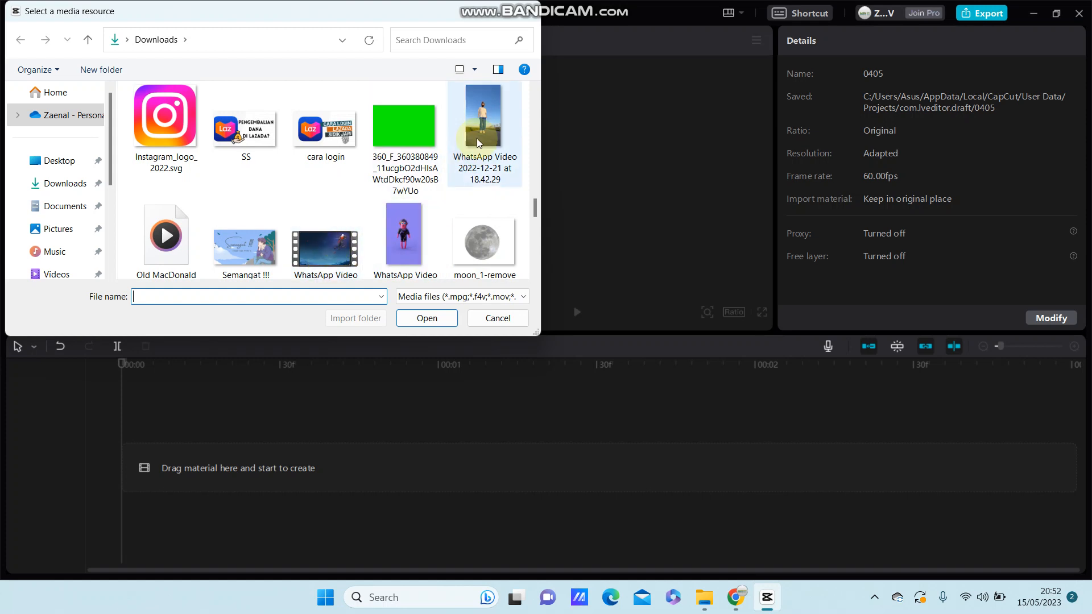
click(324, 209)
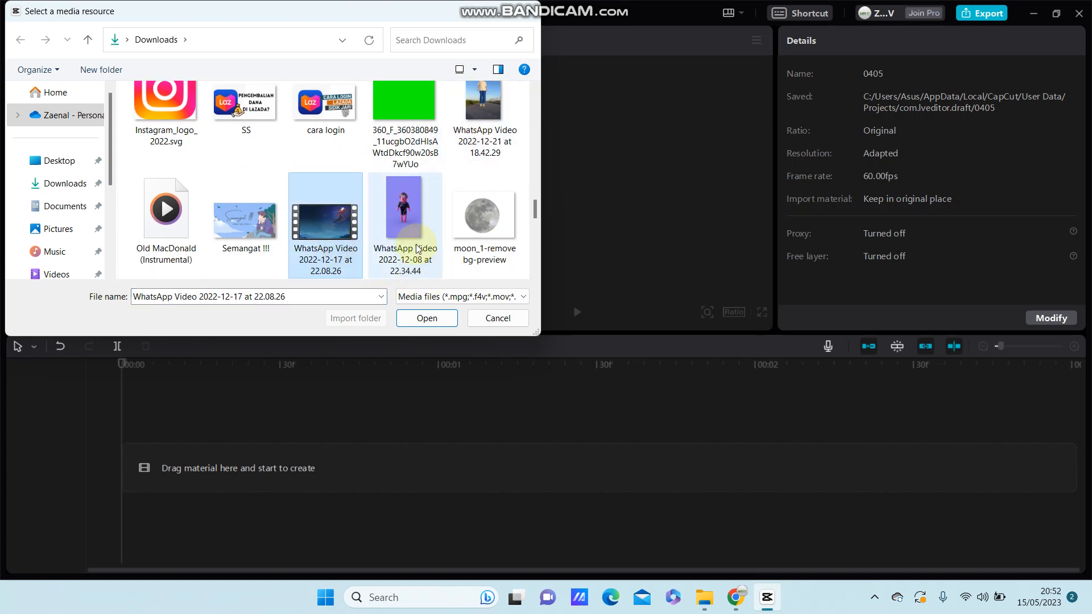
click(425, 317)
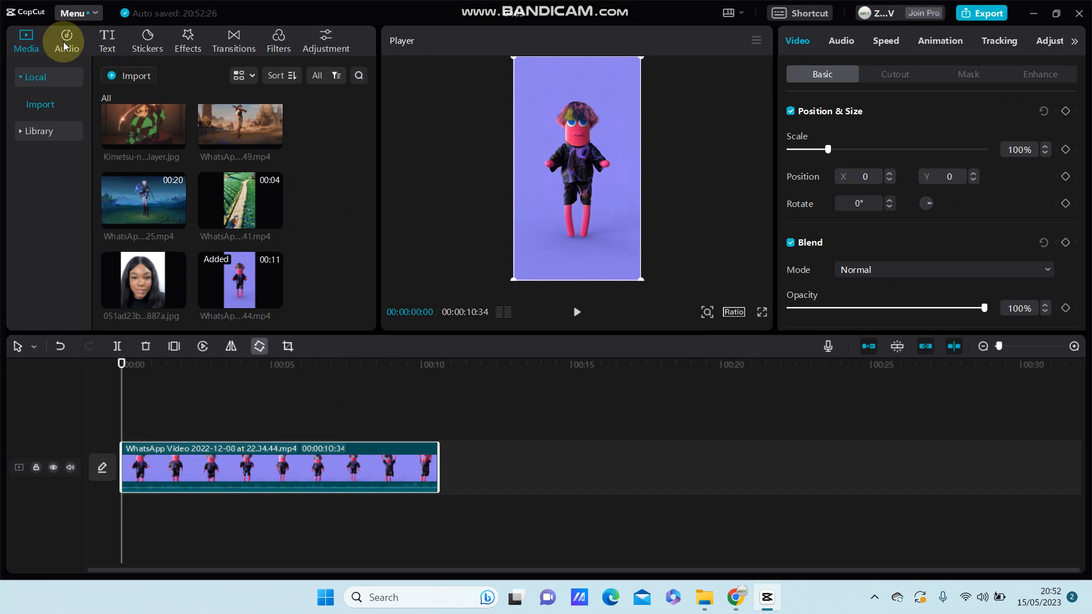
Select the WhatsApp video clip on the timeline's main track
click(217, 463)
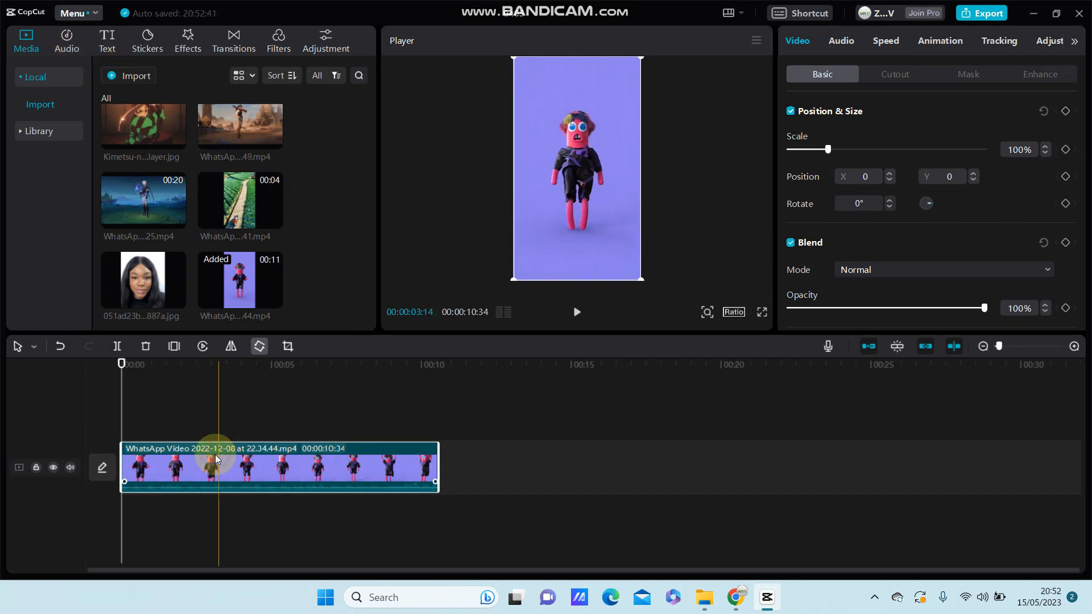
mouse_move(203, 465)
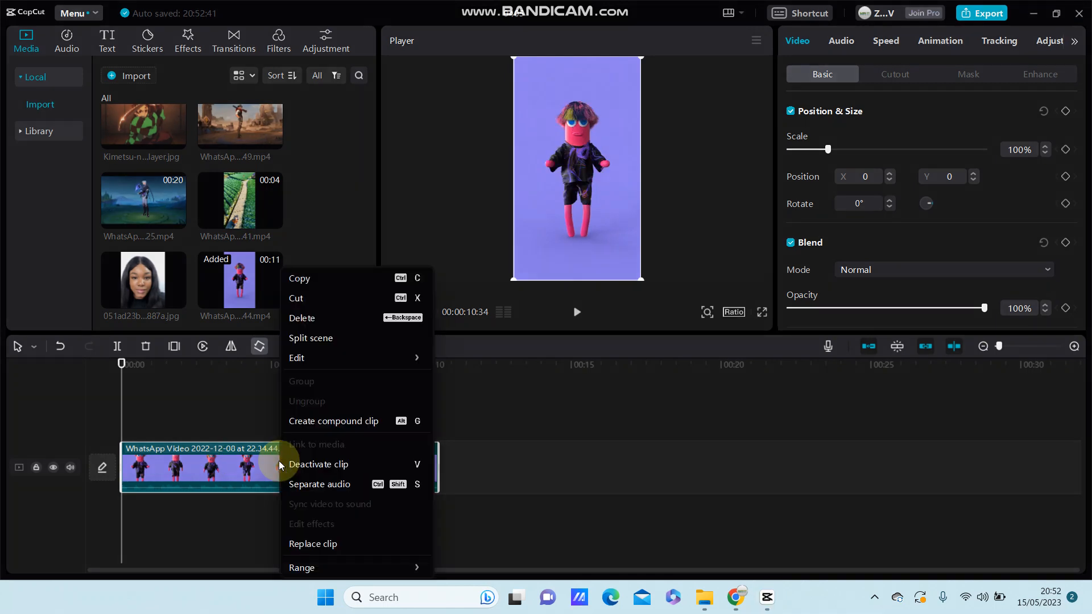
mouse_move(379, 500)
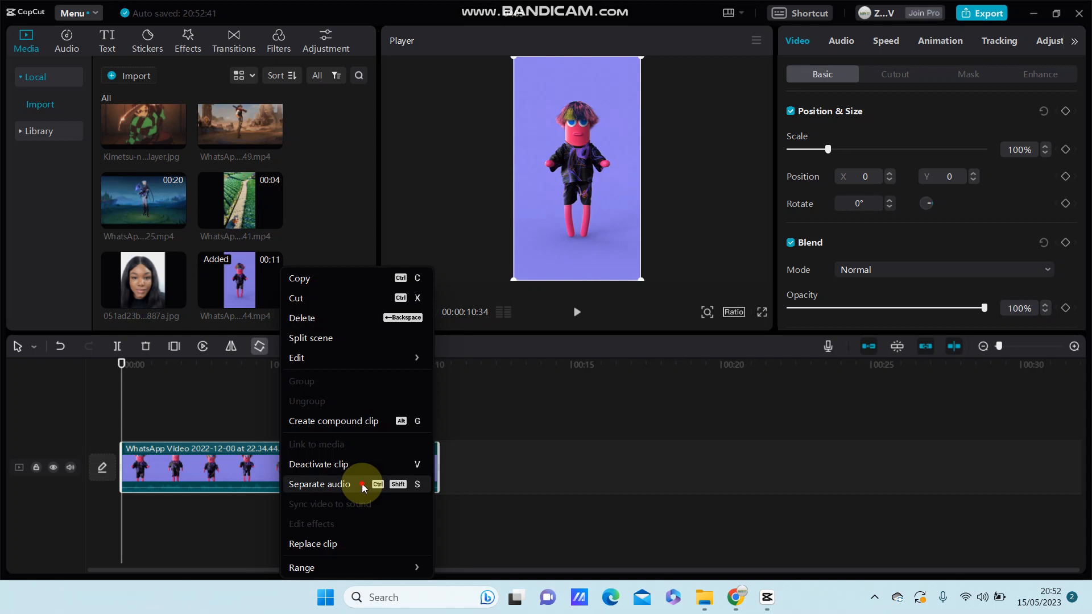
Separate the clip's audio onto its own track, then delete the video and audio clips
click(319, 484)
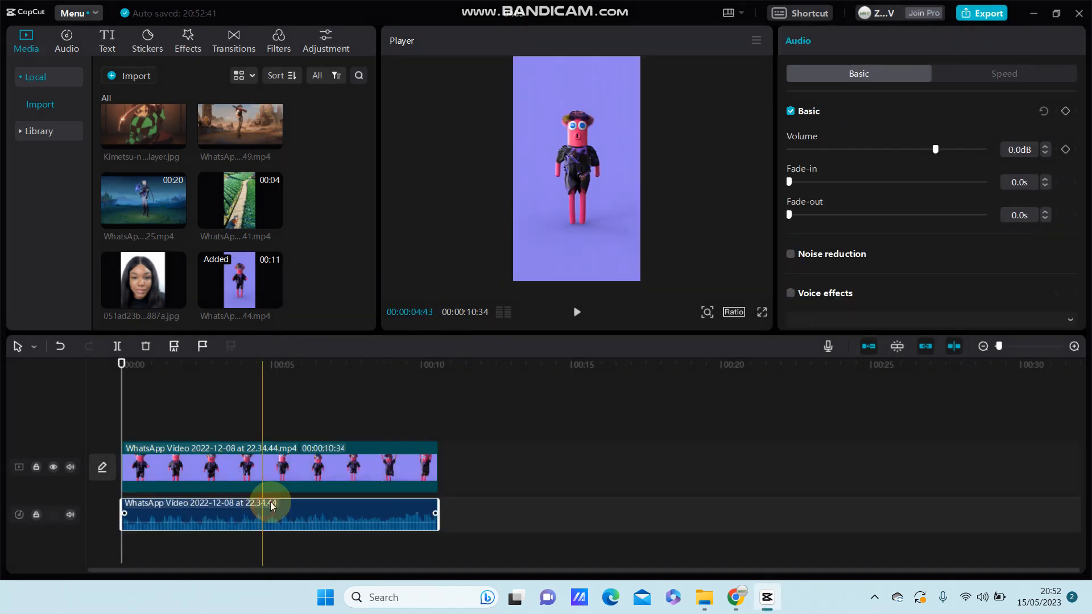
click(272, 467)
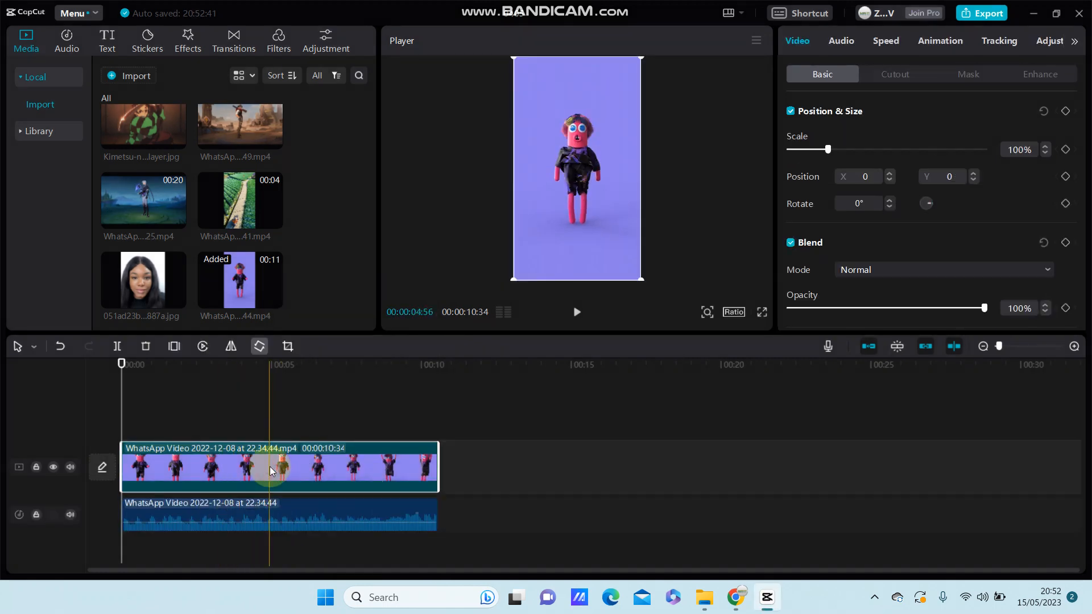
click(278, 515)
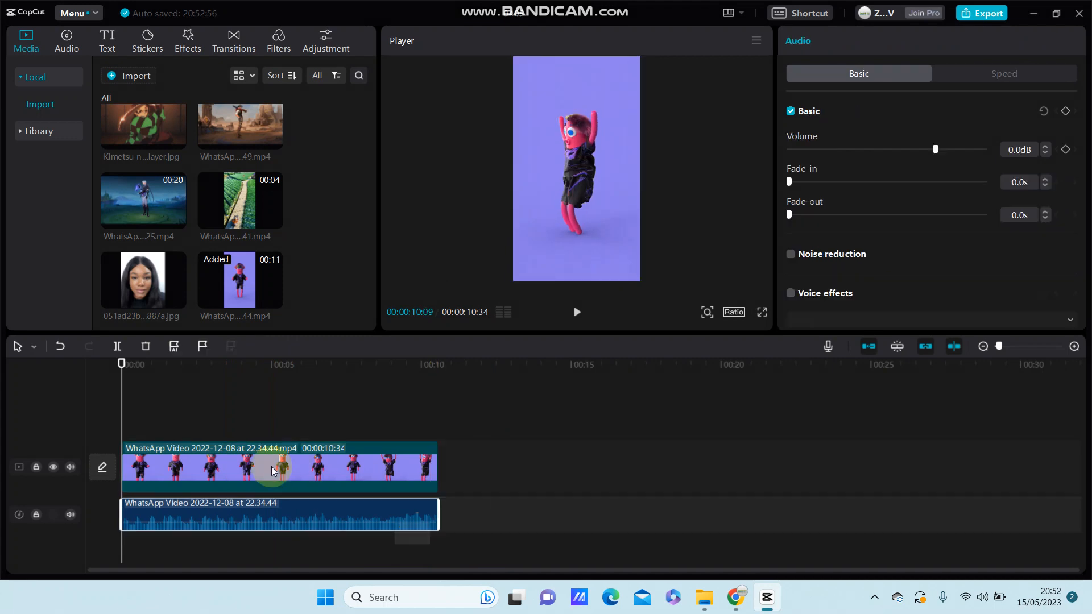
click(146, 347)
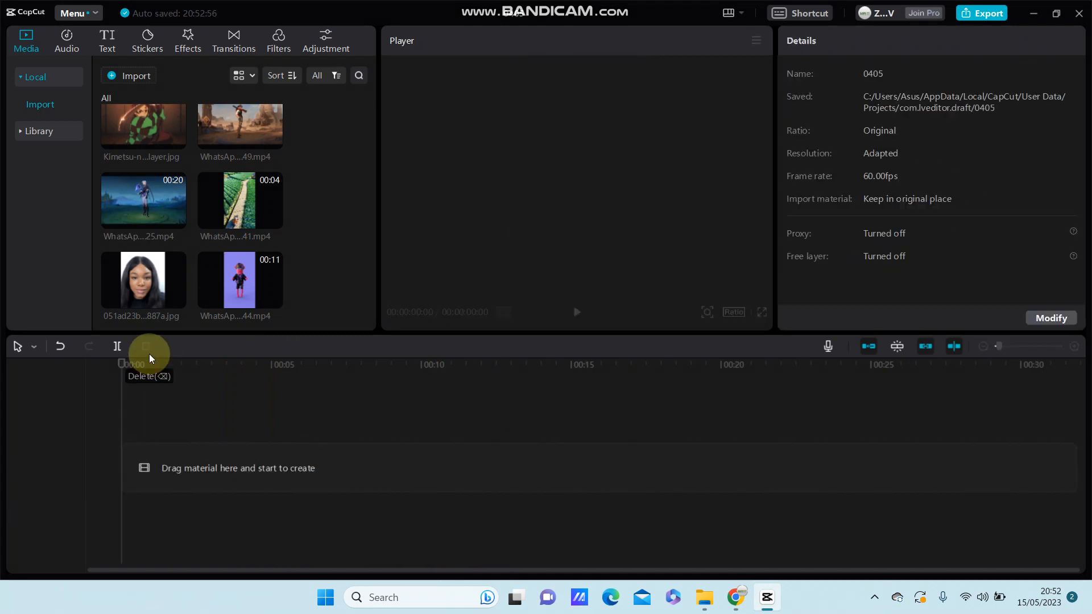
mouse_move(89, 42)
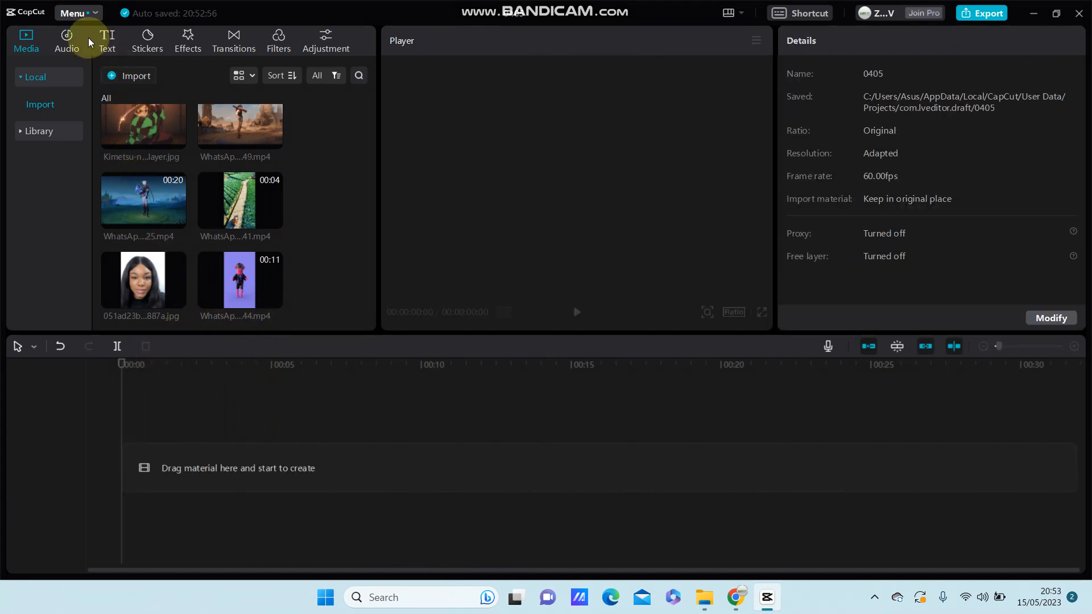
Extract audio from the 2022-12-08 WhatsApp video into Audio > Extracted audios as Extracted20230515-2
click(66, 40)
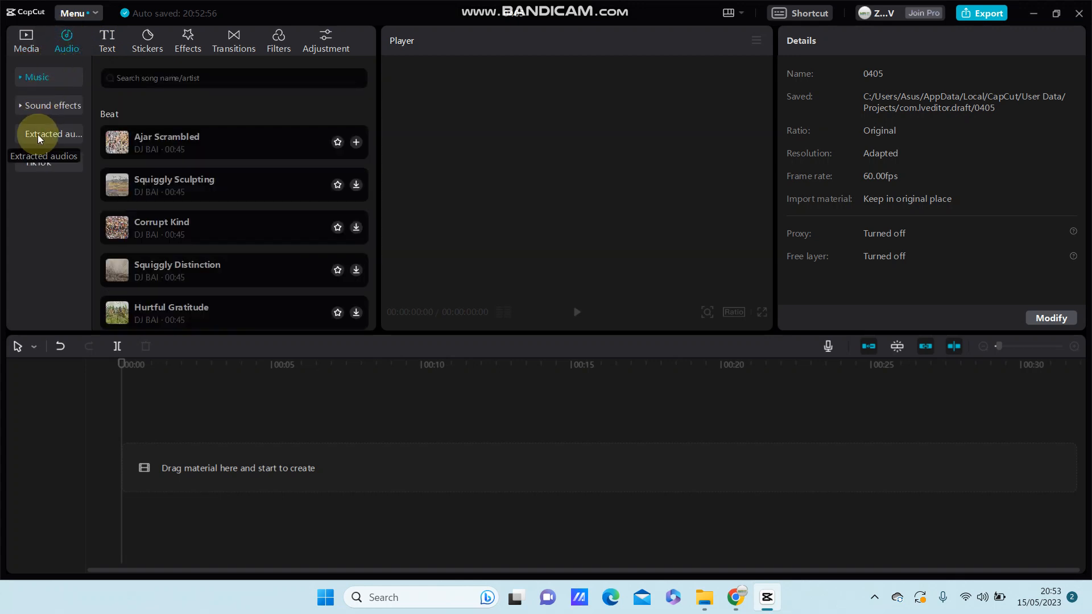
click(52, 134)
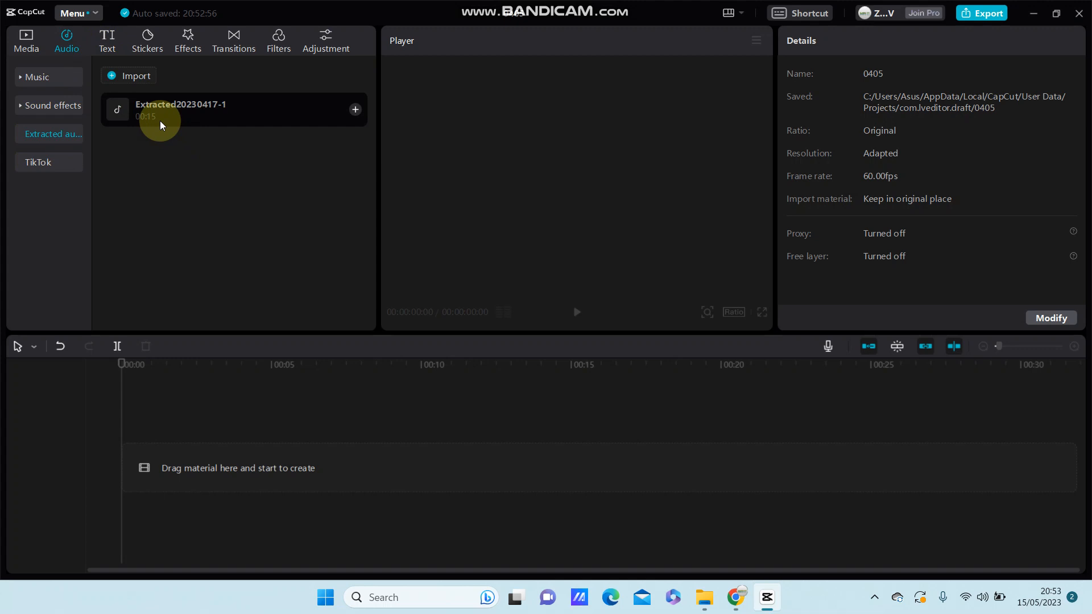
click(135, 75)
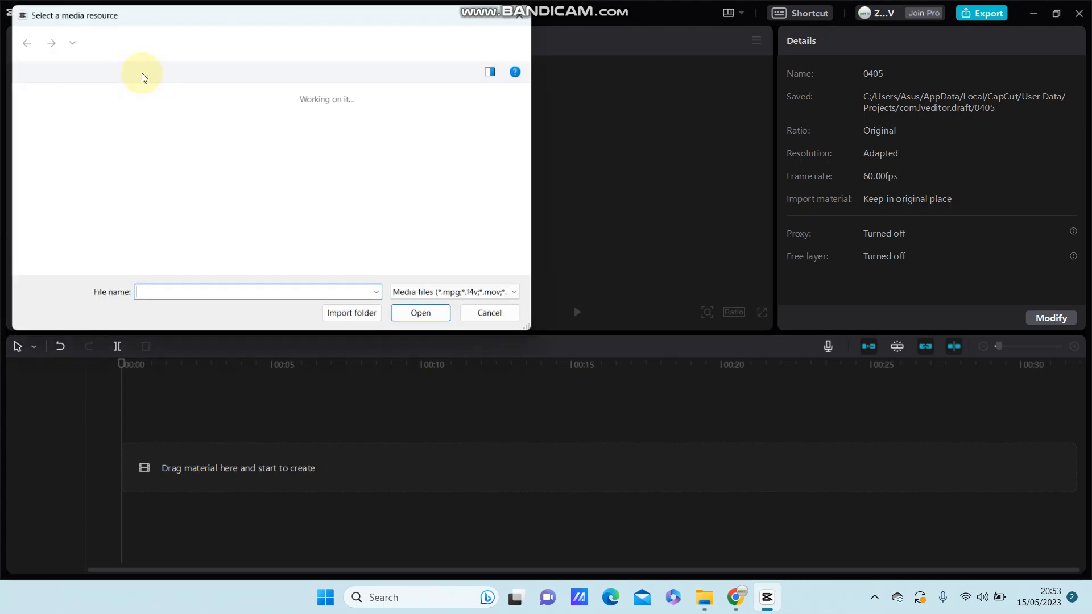
click(485, 206)
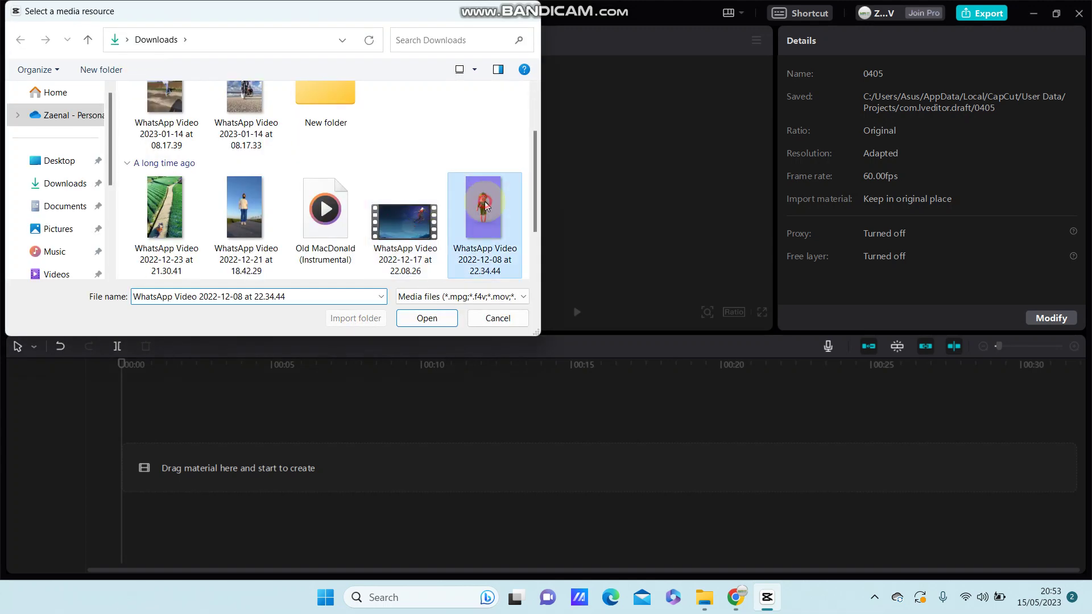
click(426, 317)
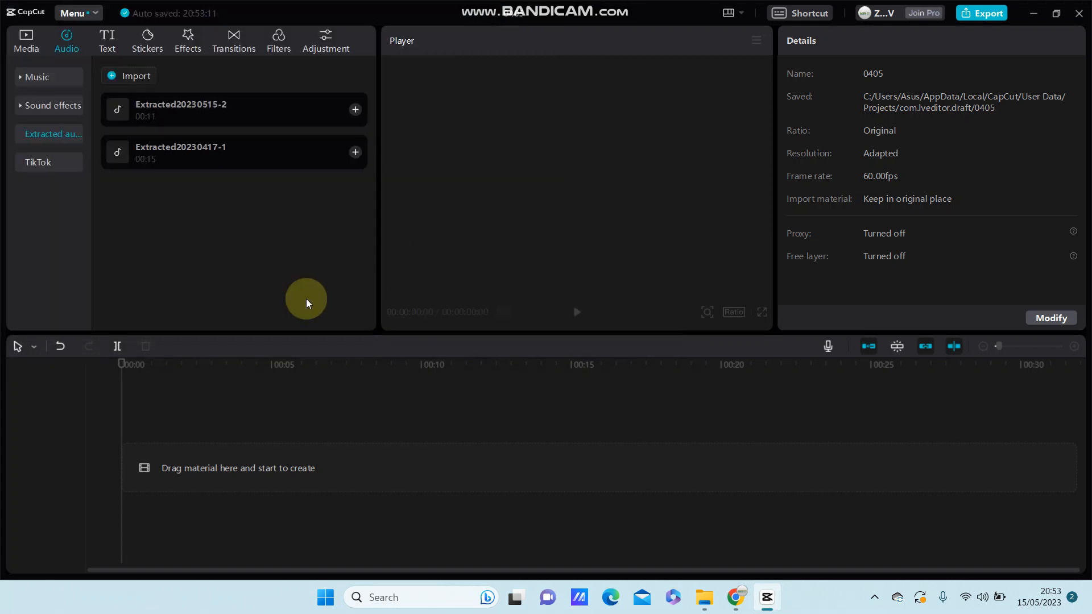
mouse_move(187, 174)
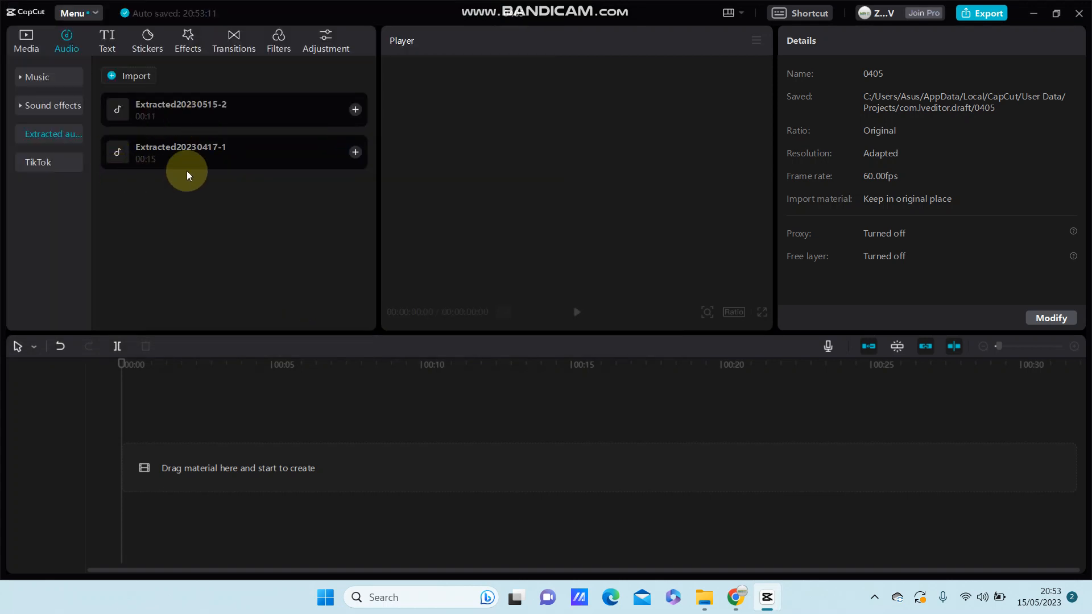
mouse_move(148, 143)
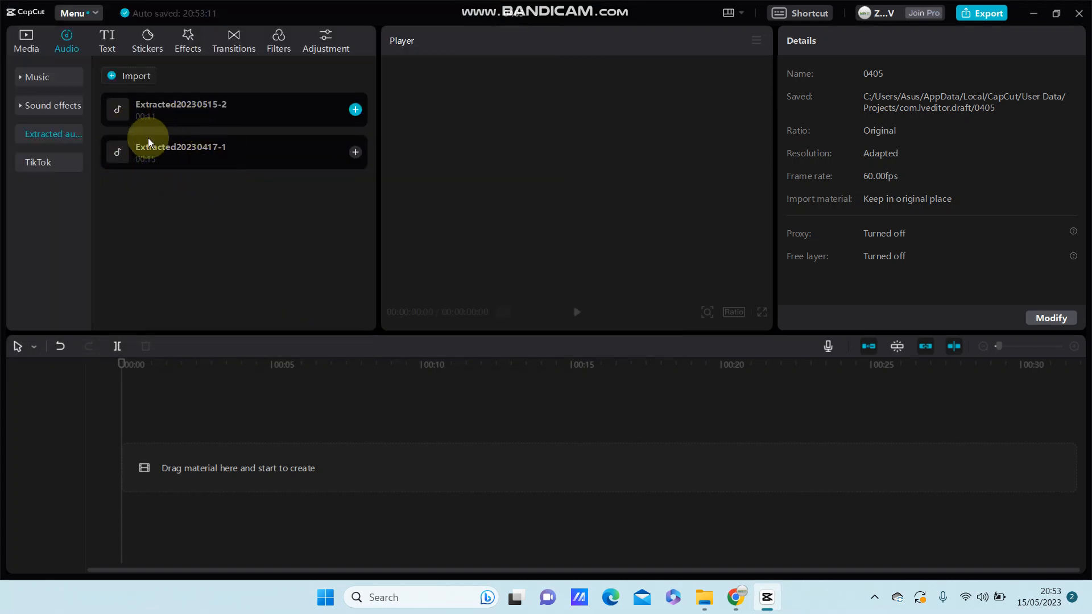
mouse_move(221, 213)
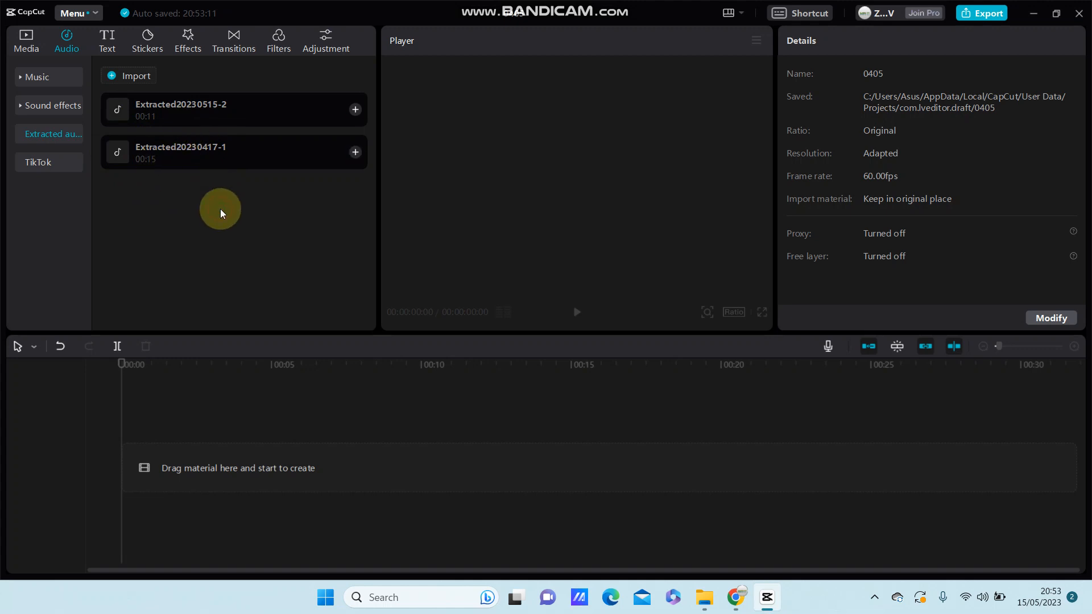
mouse_move(257, 213)
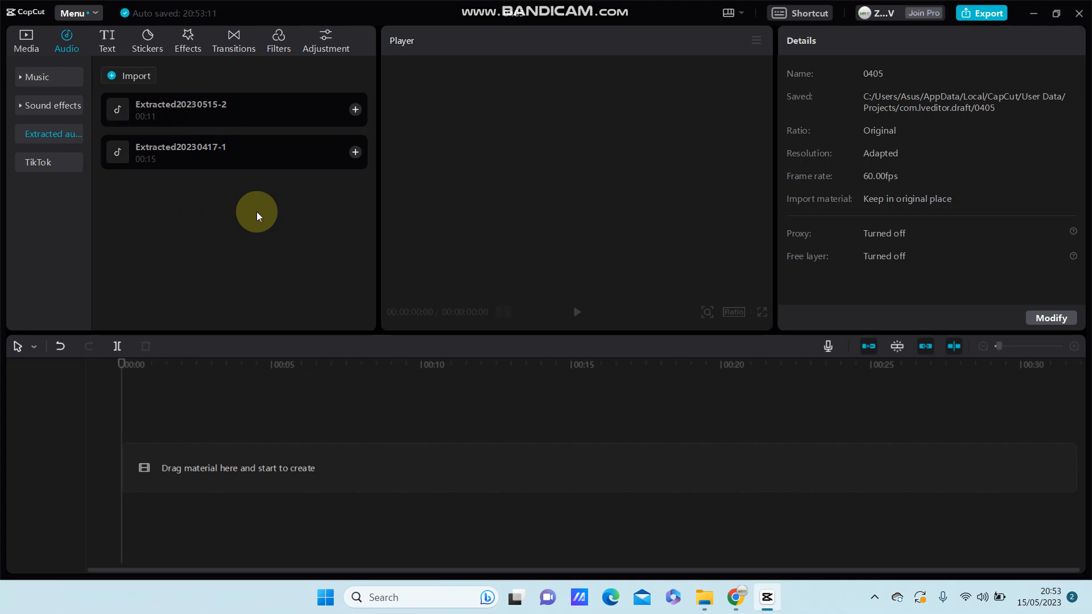